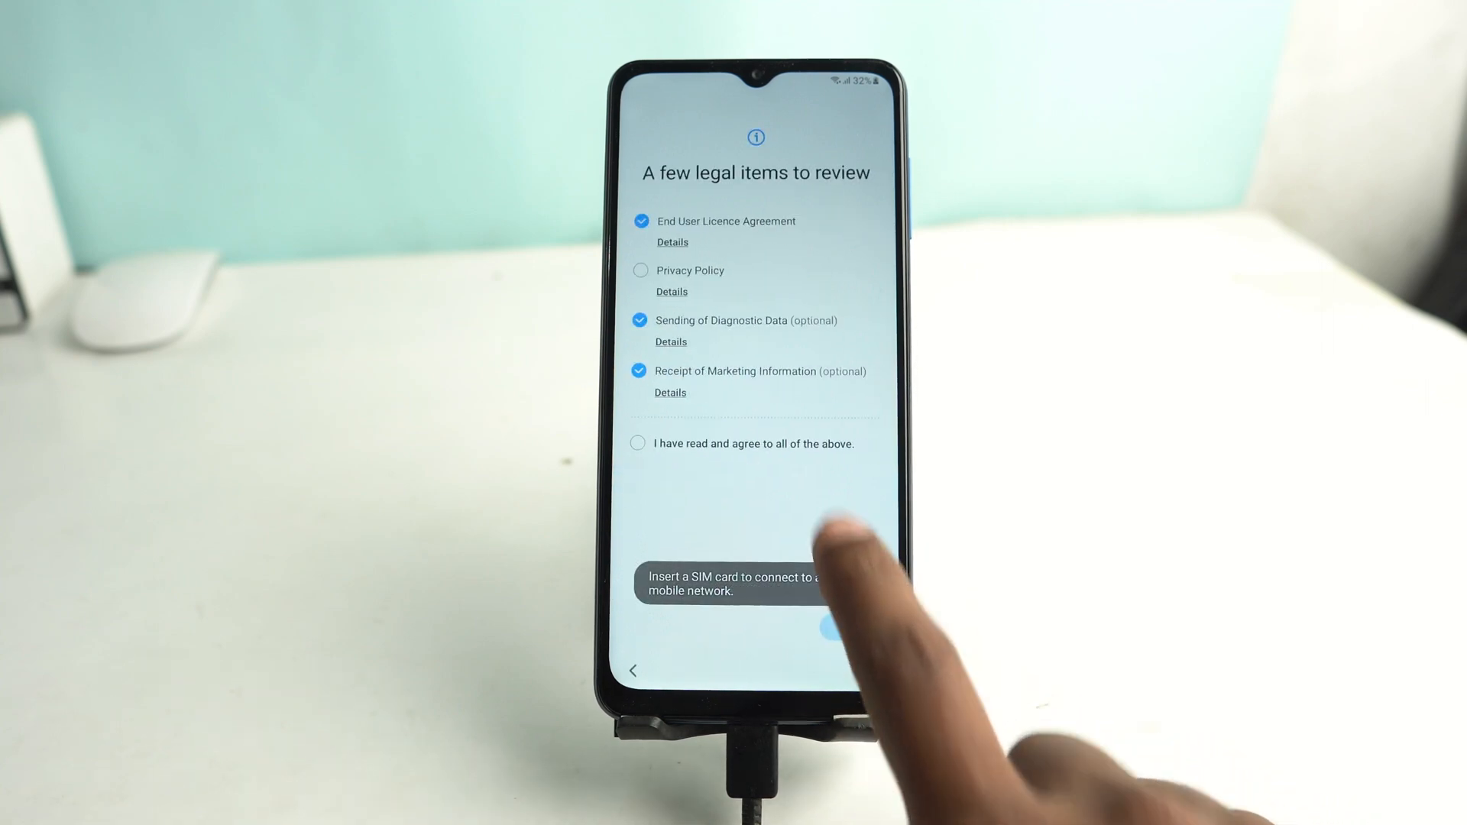
- Agree to all legal items, continue past Wi-Fi, and reach the Google account email field
click(637, 443)
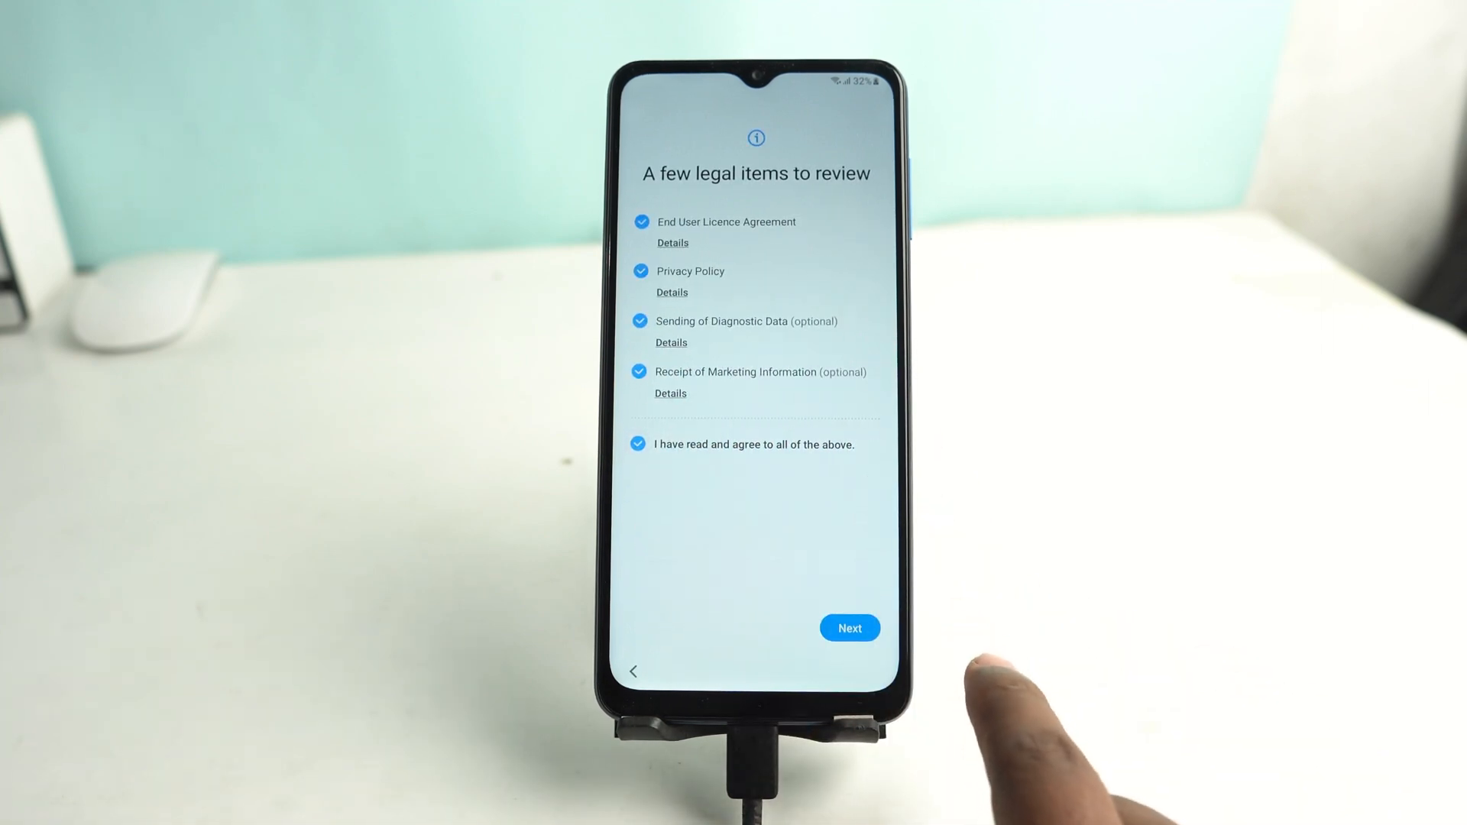
click(848, 628)
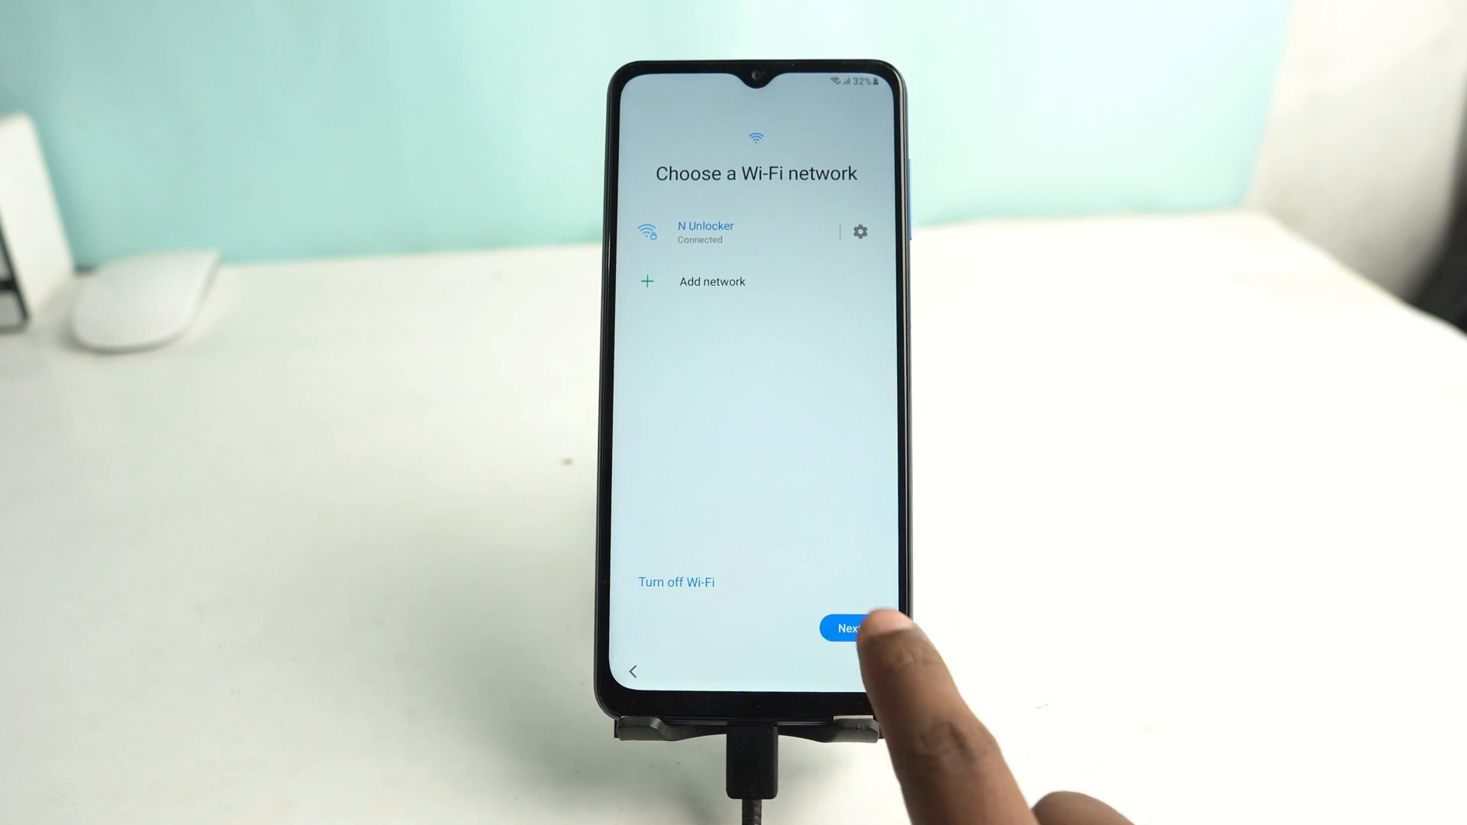
click(848, 628)
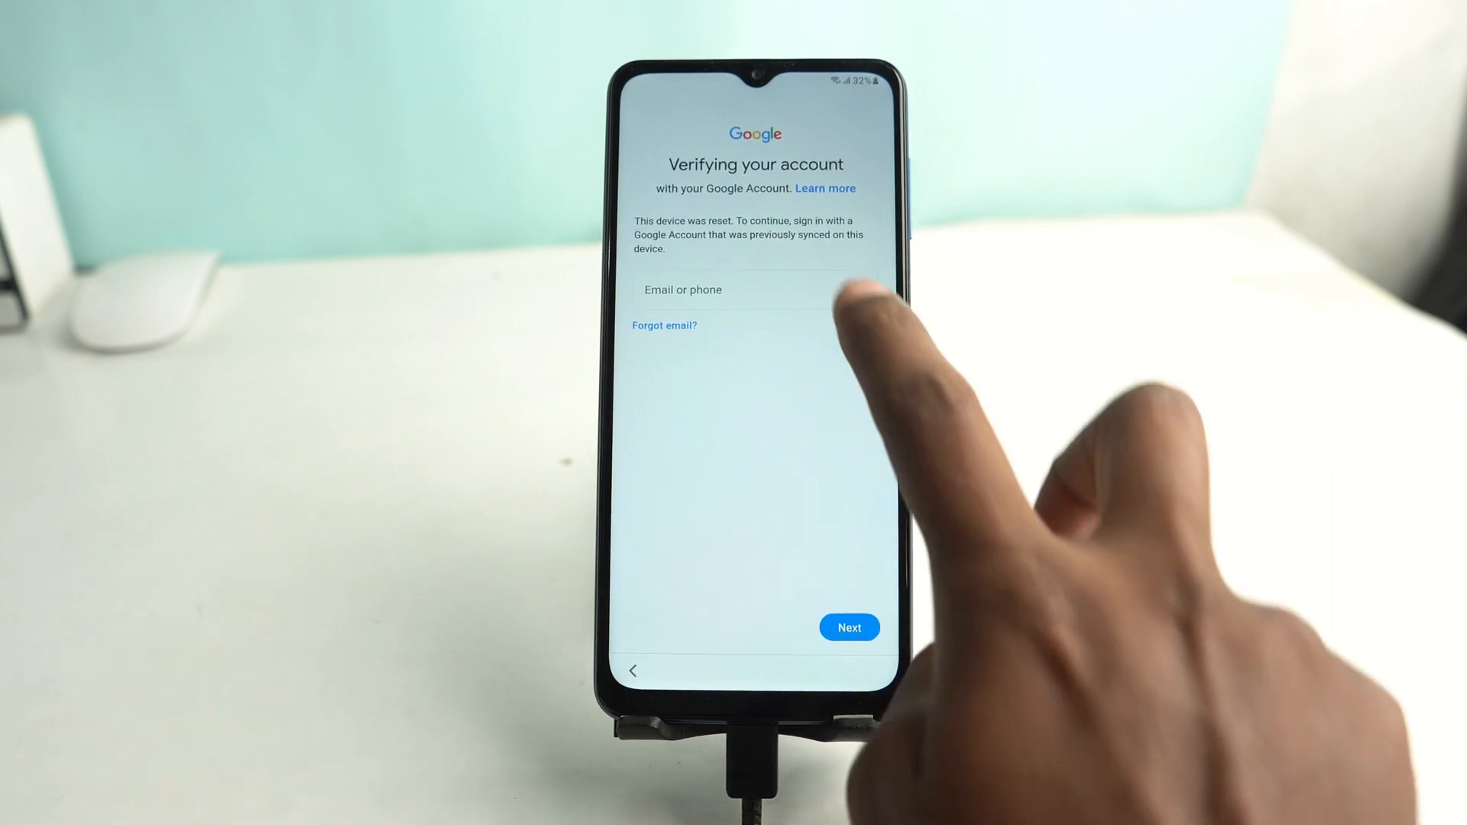
click(753, 289)
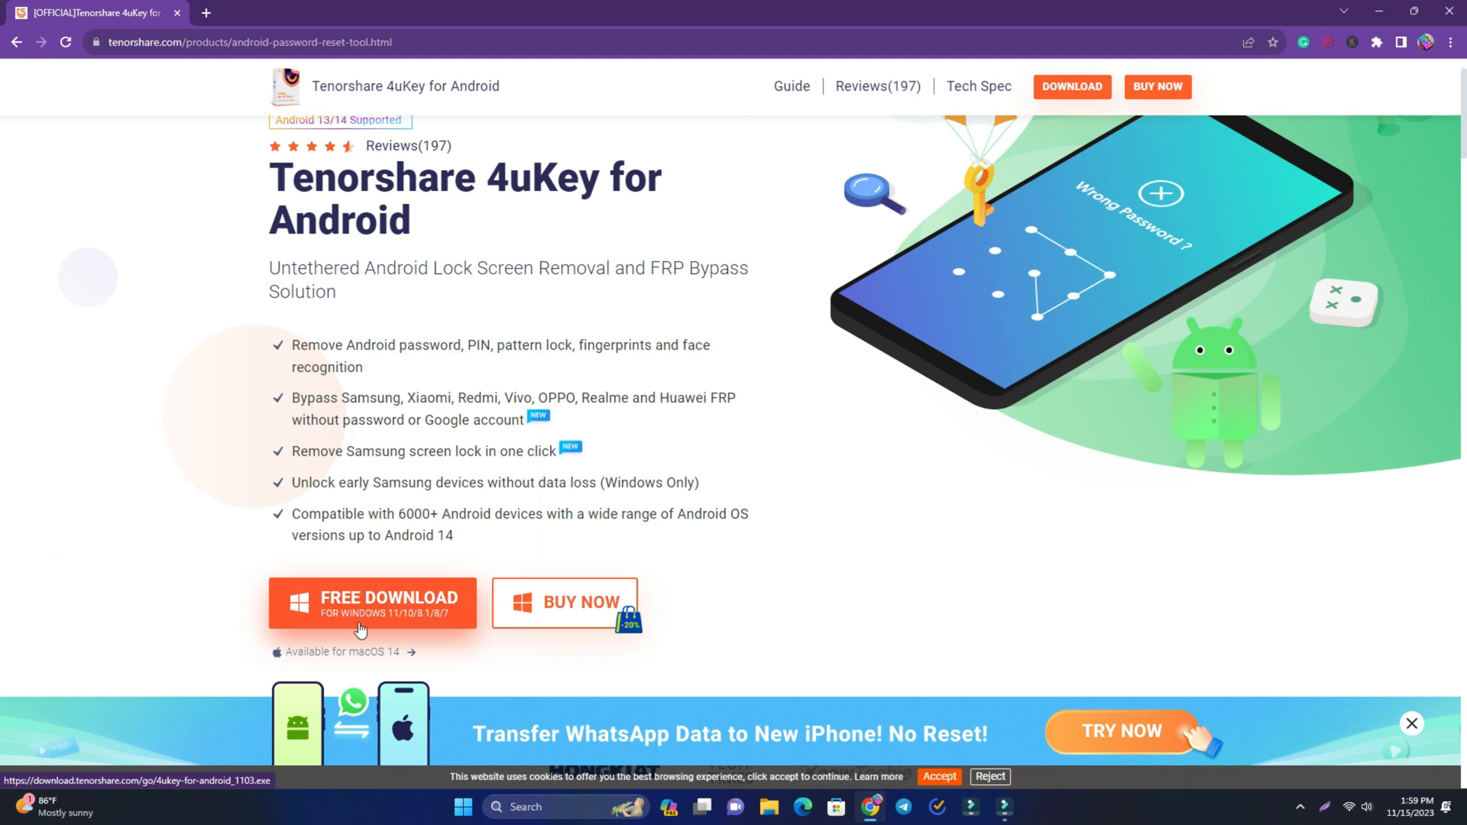
scroll(down, 3)
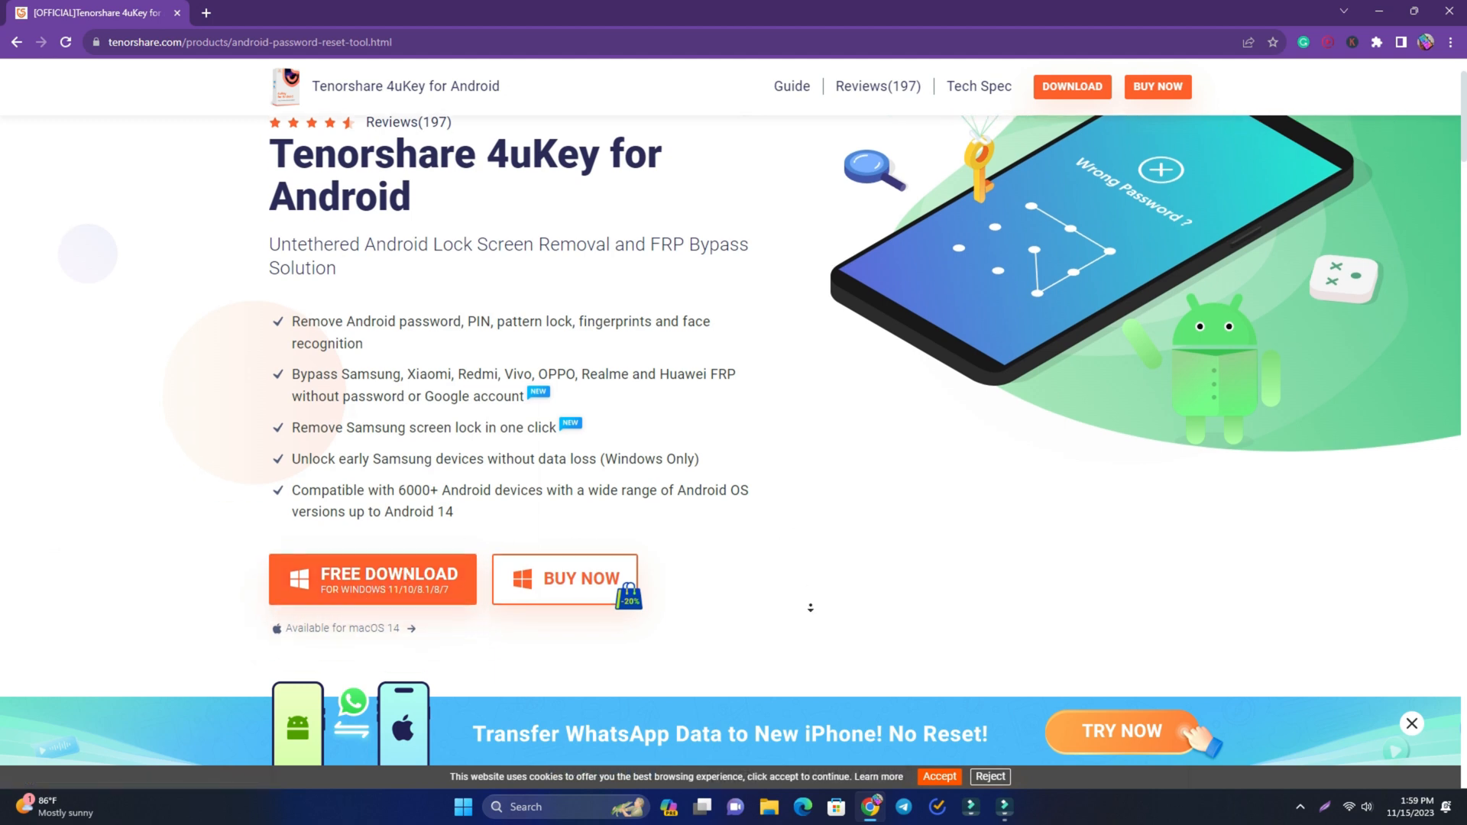
scroll(down, 3)
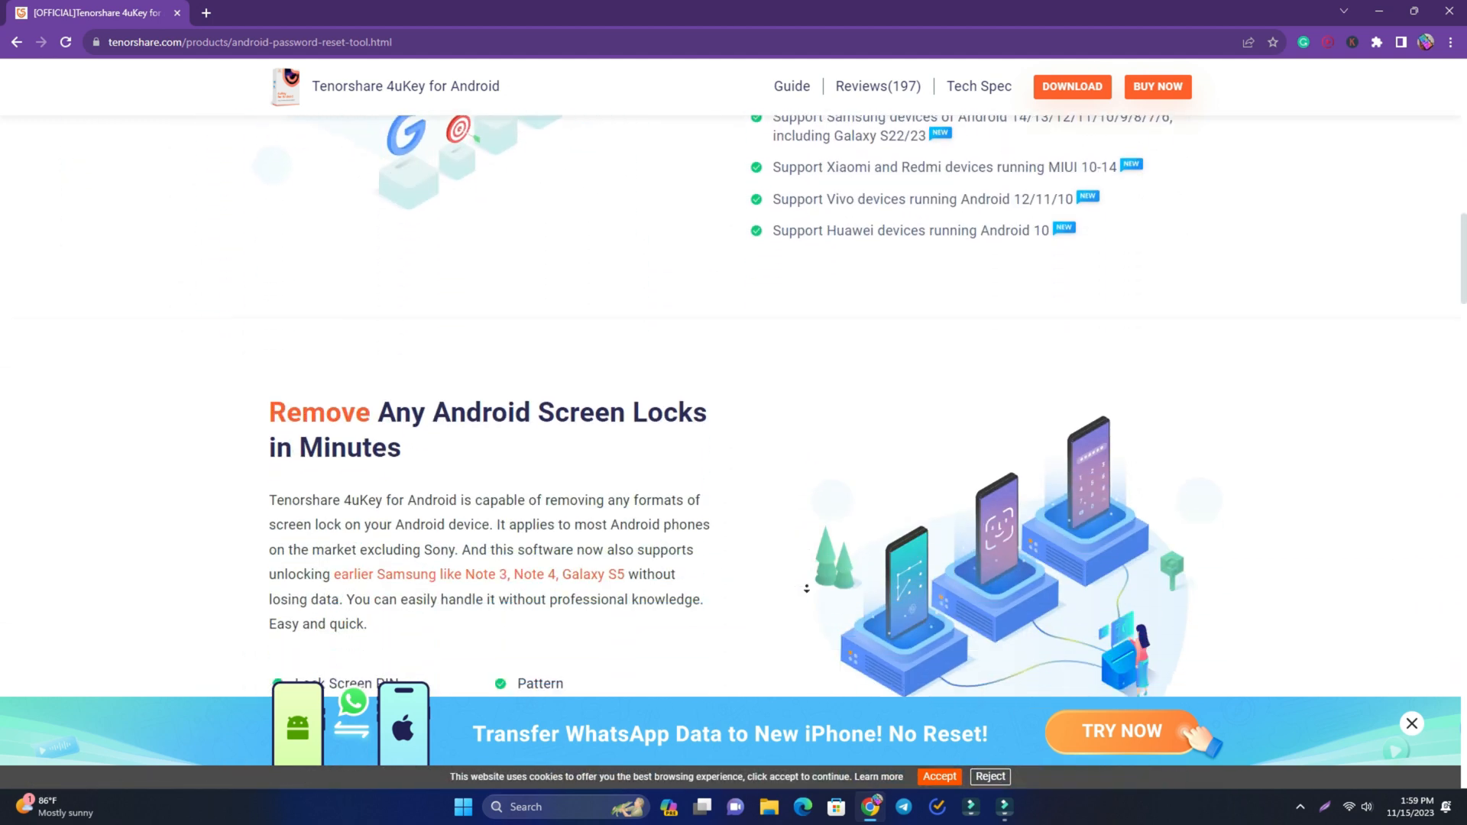
scroll(down, 3)
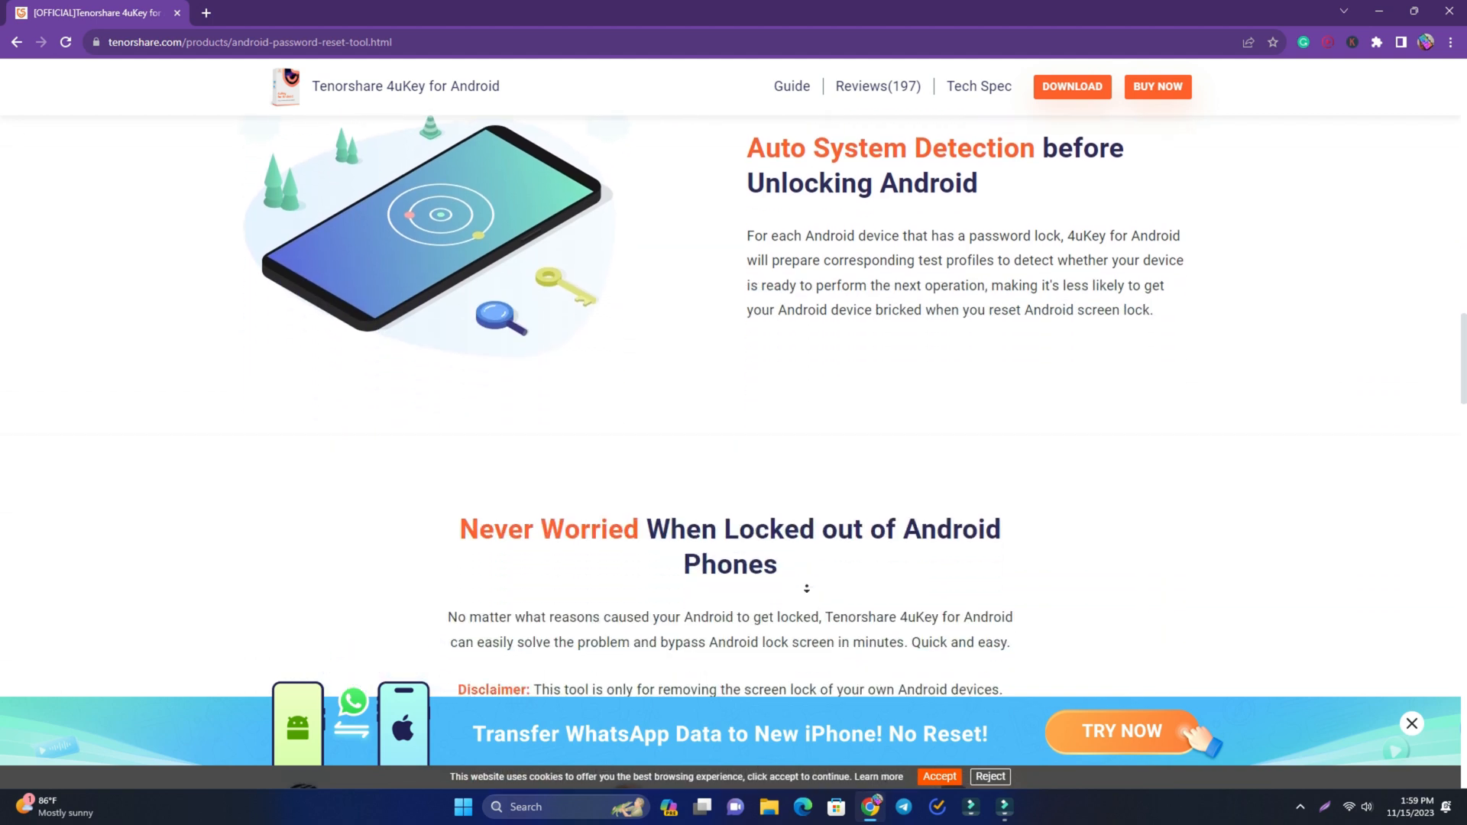
scroll(up, 3)
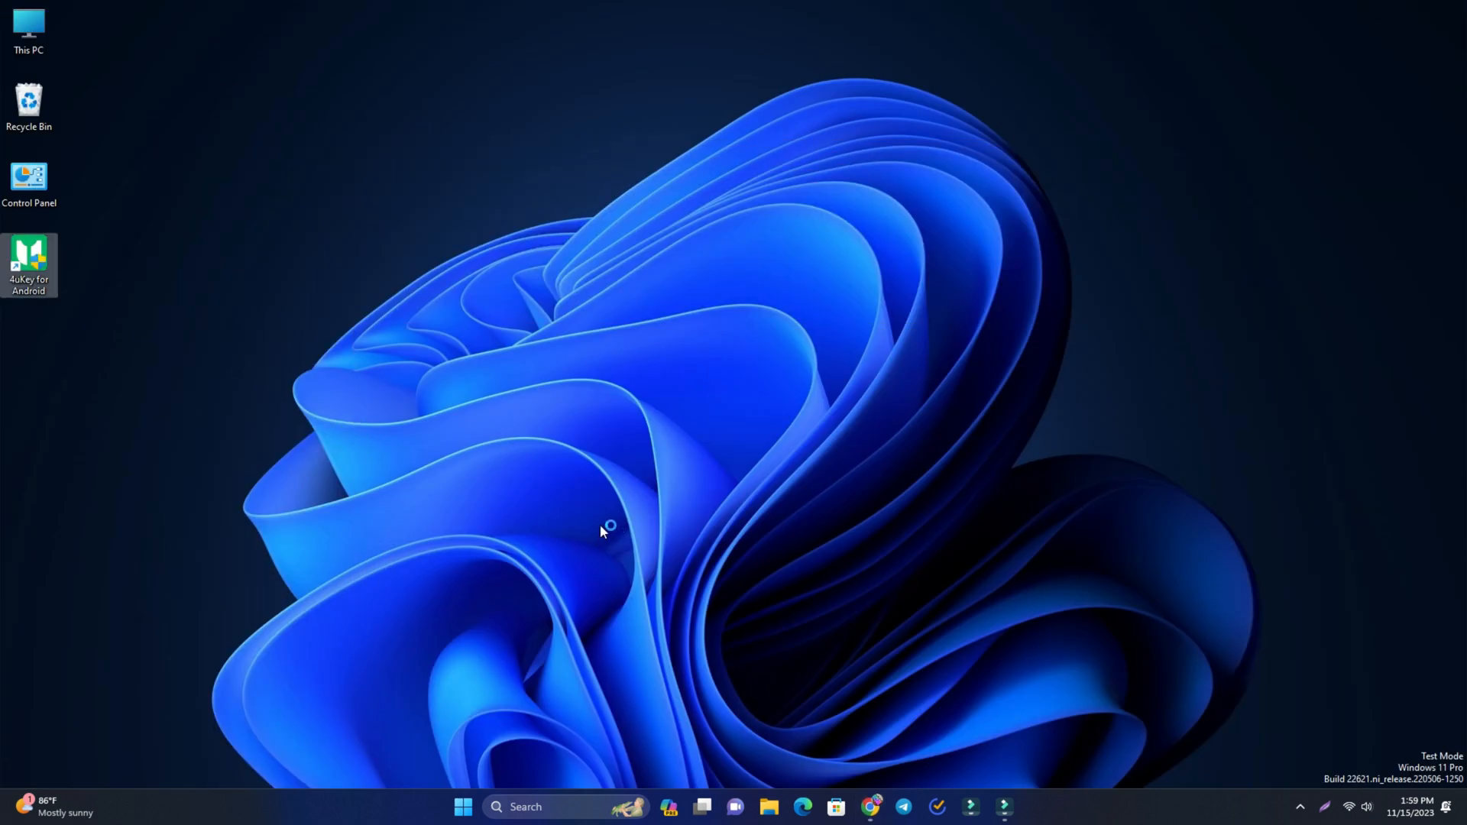
mouse_move(541, 356)
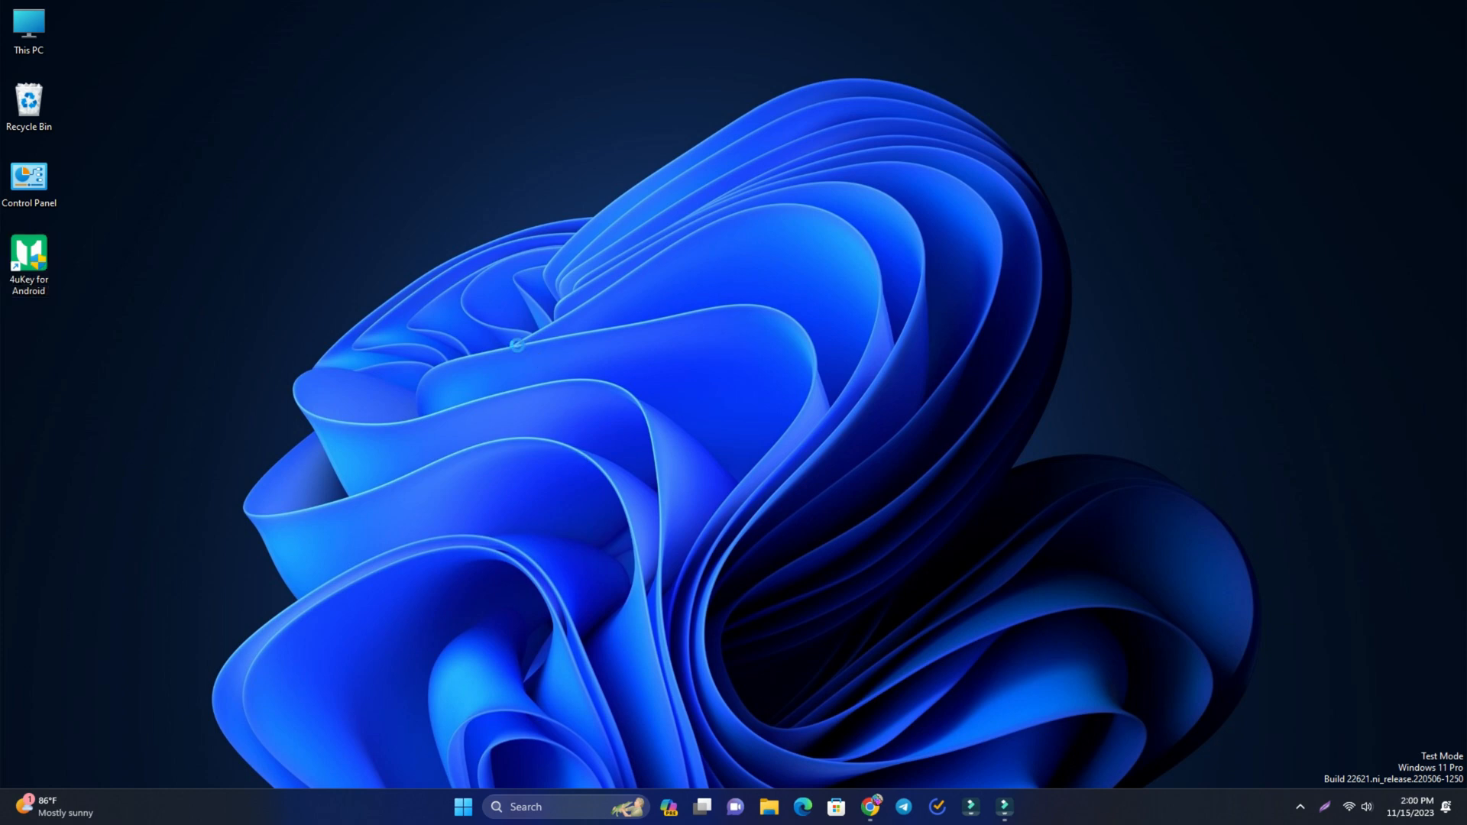
- Launch 4uKey, choose Samsung, and select FRP removal for all Android versions
double_click(27, 252)
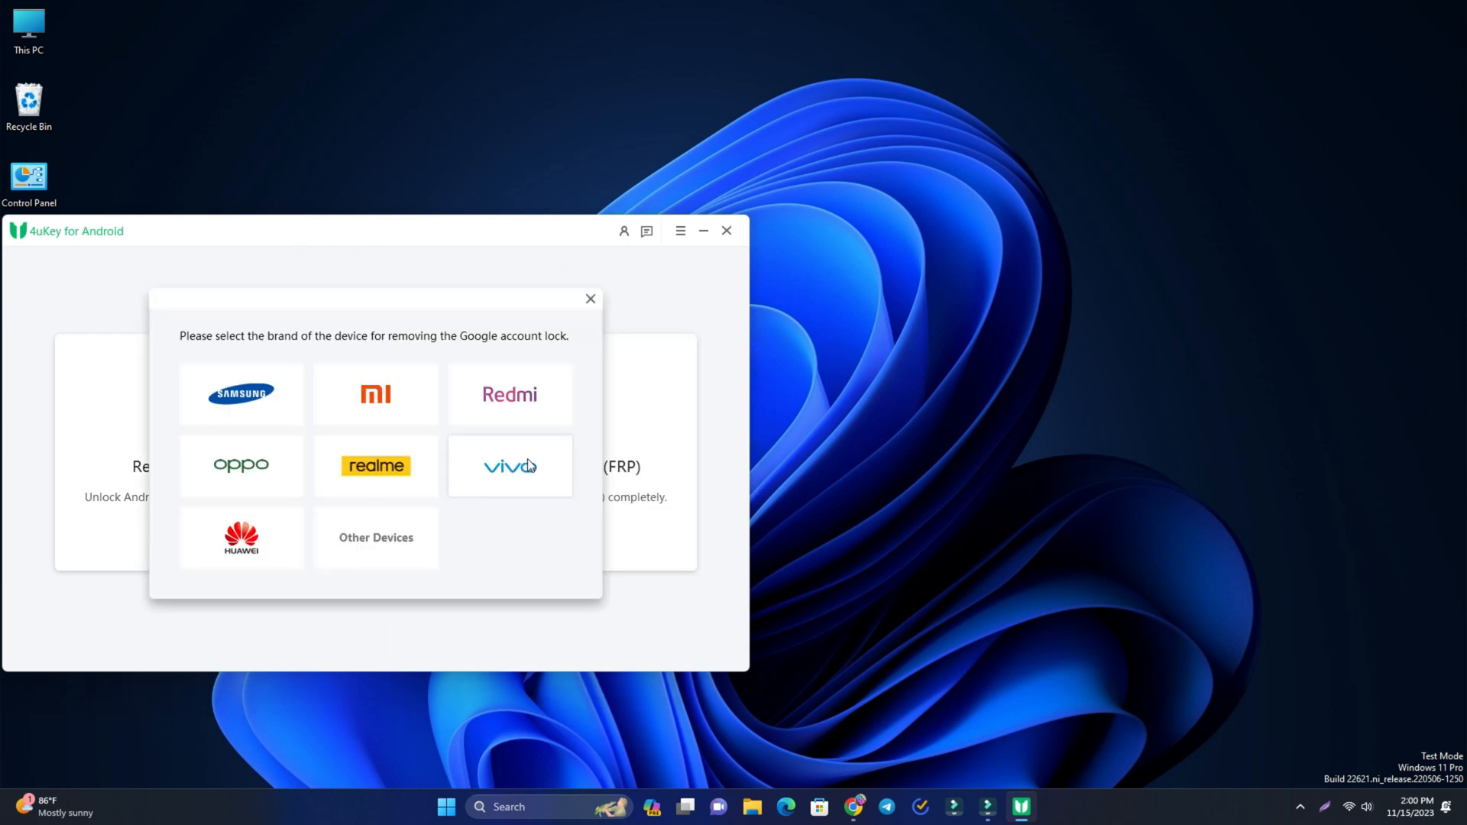
click(240, 392)
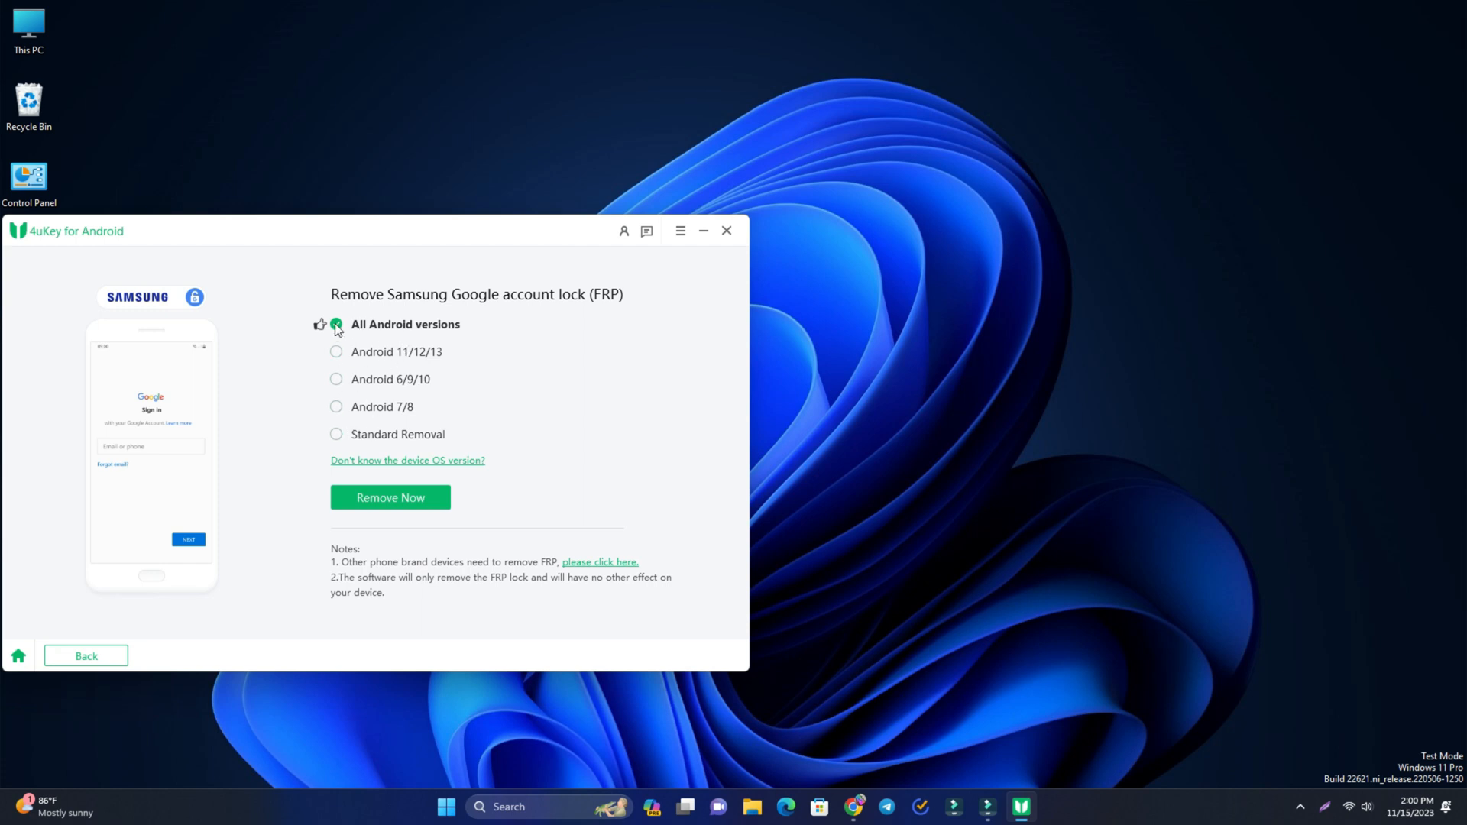
click(389, 496)
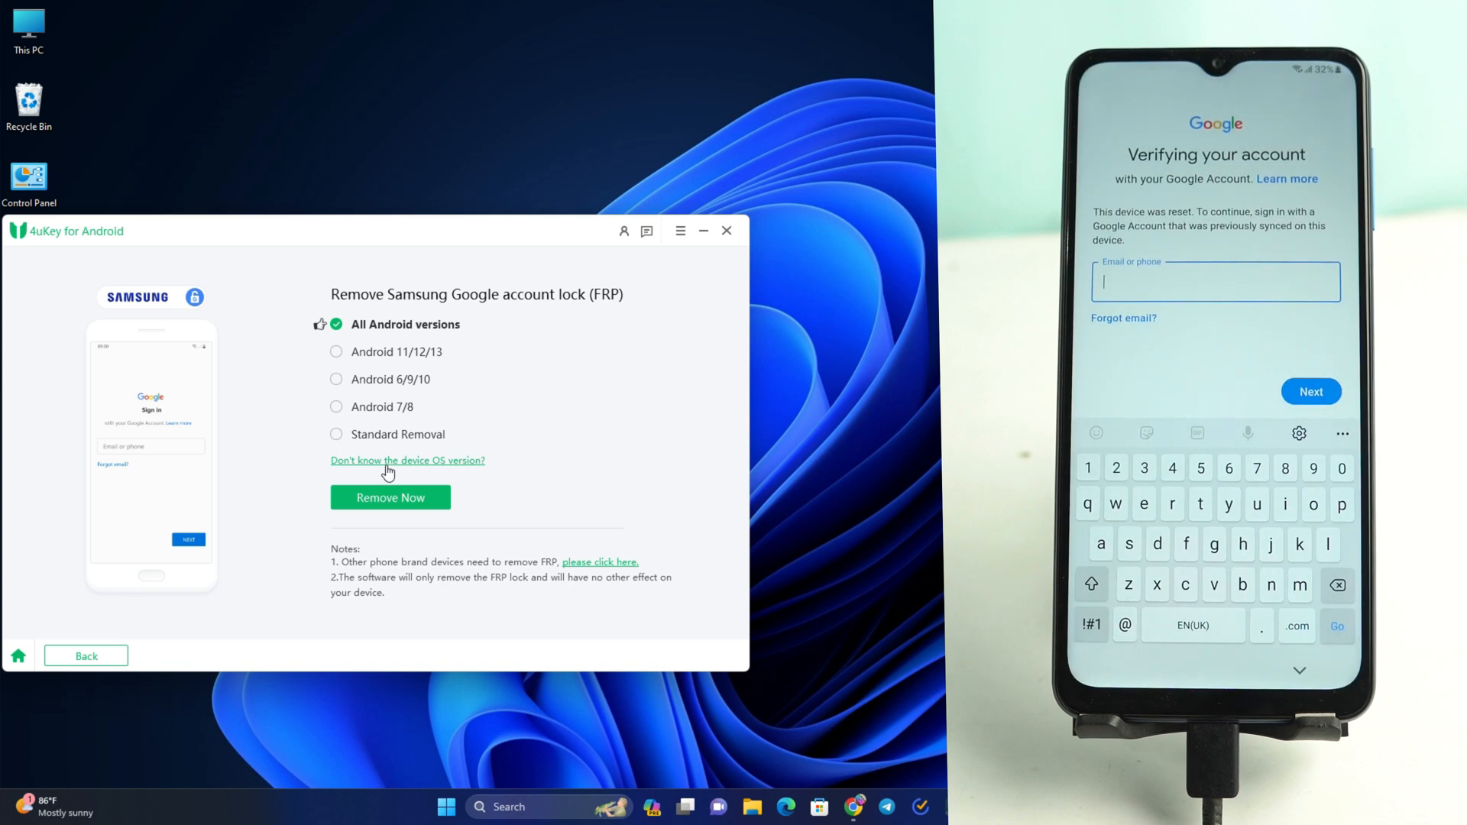
- Start Remove Now, bring up the phone's emergency dialer for *#0*#, and continue
click(390, 497)
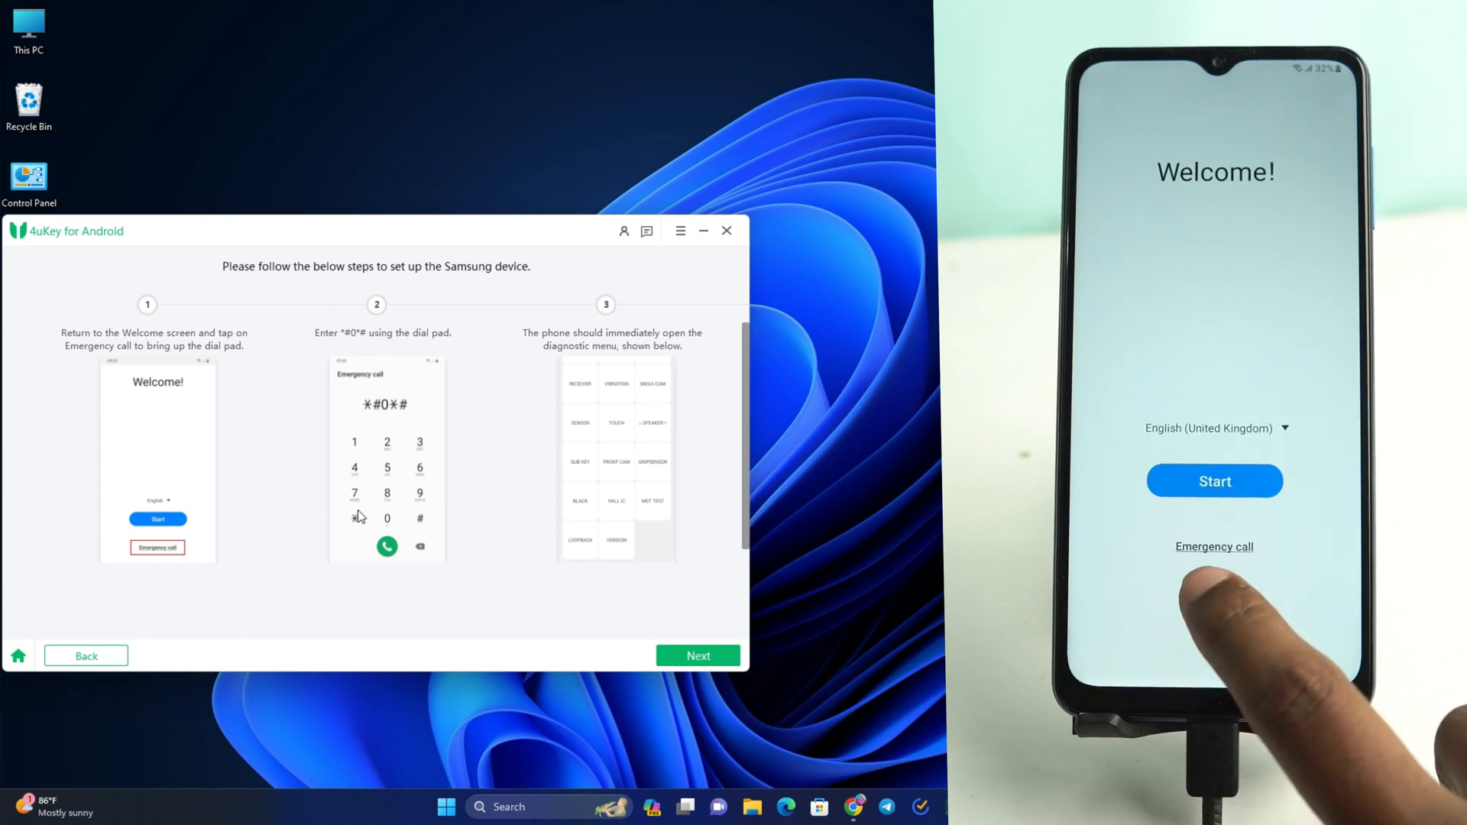
click(1214, 547)
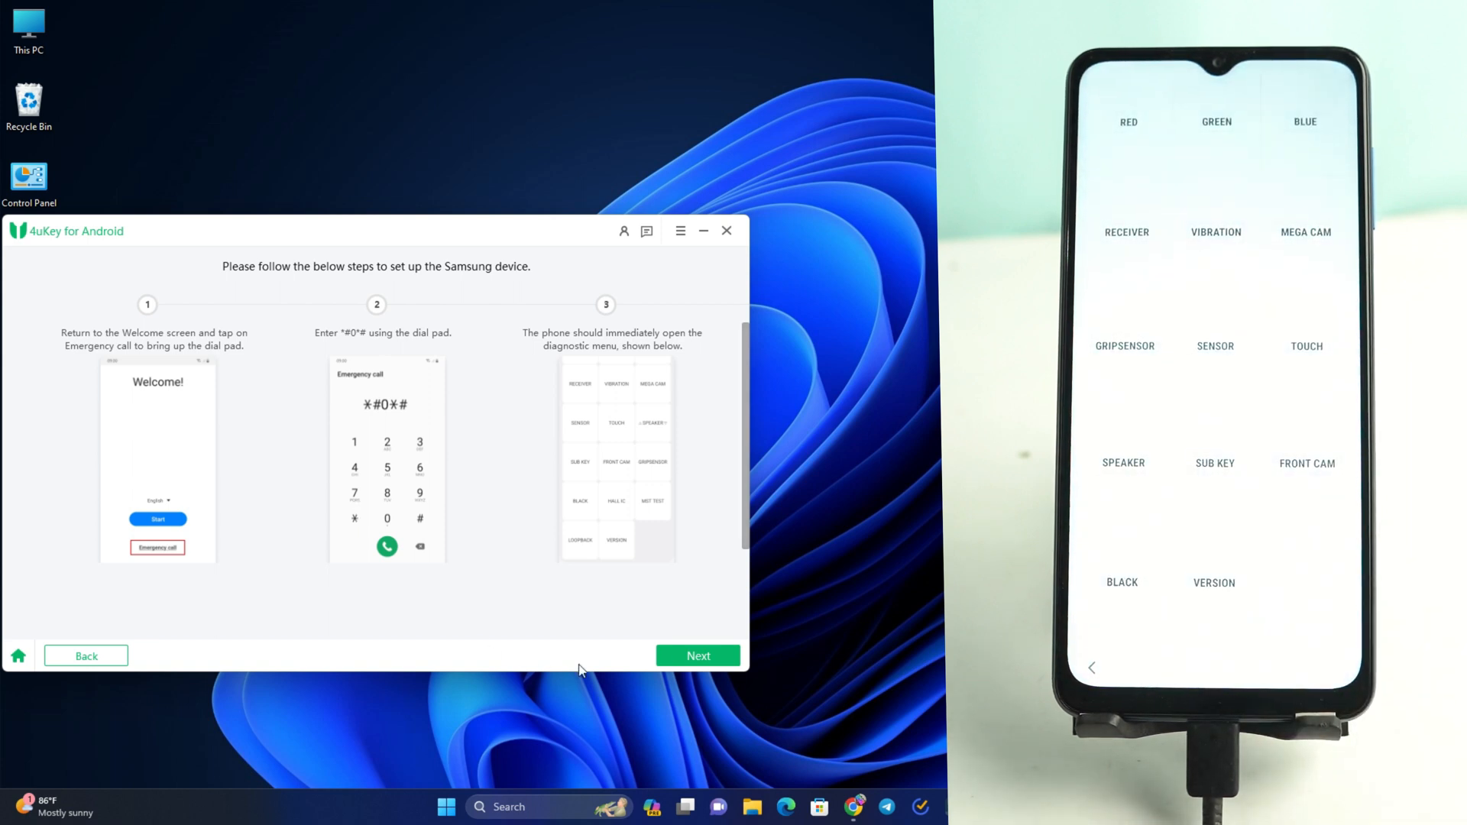
click(697, 655)
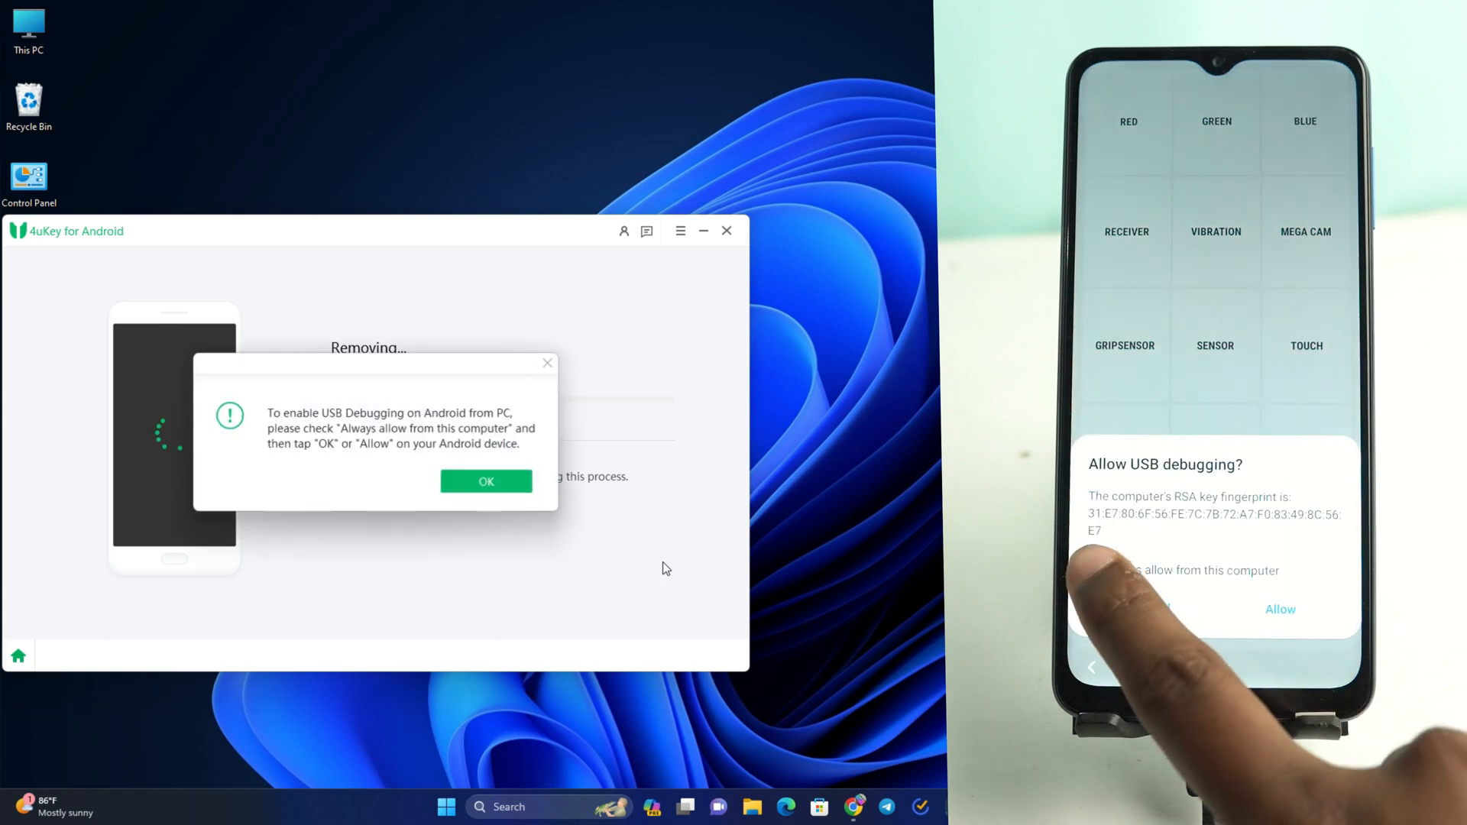
- Always allow USB debugging from this computer on the phone and acknowledge in 4uKey
click(1280, 609)
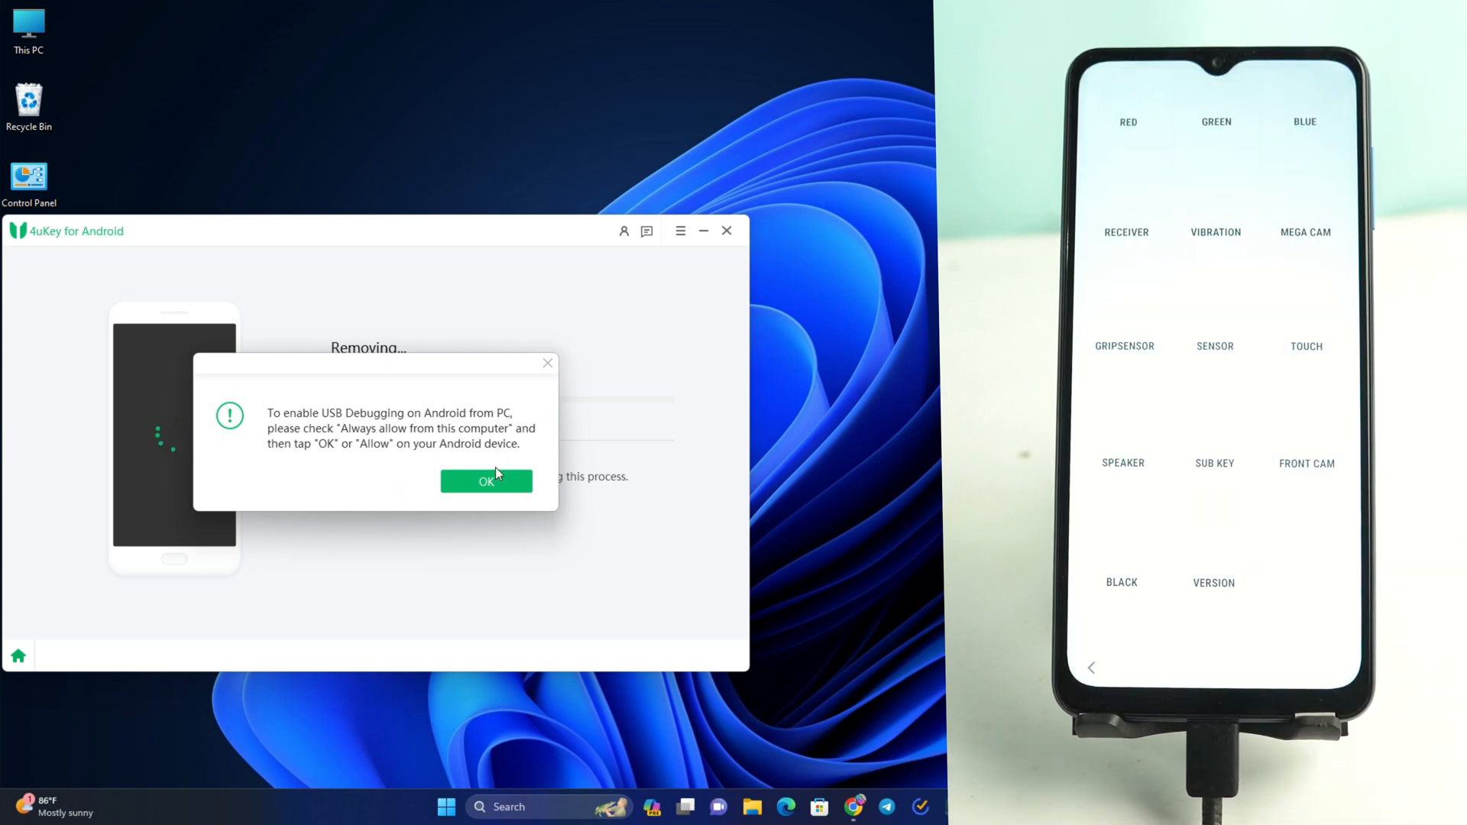
click(486, 481)
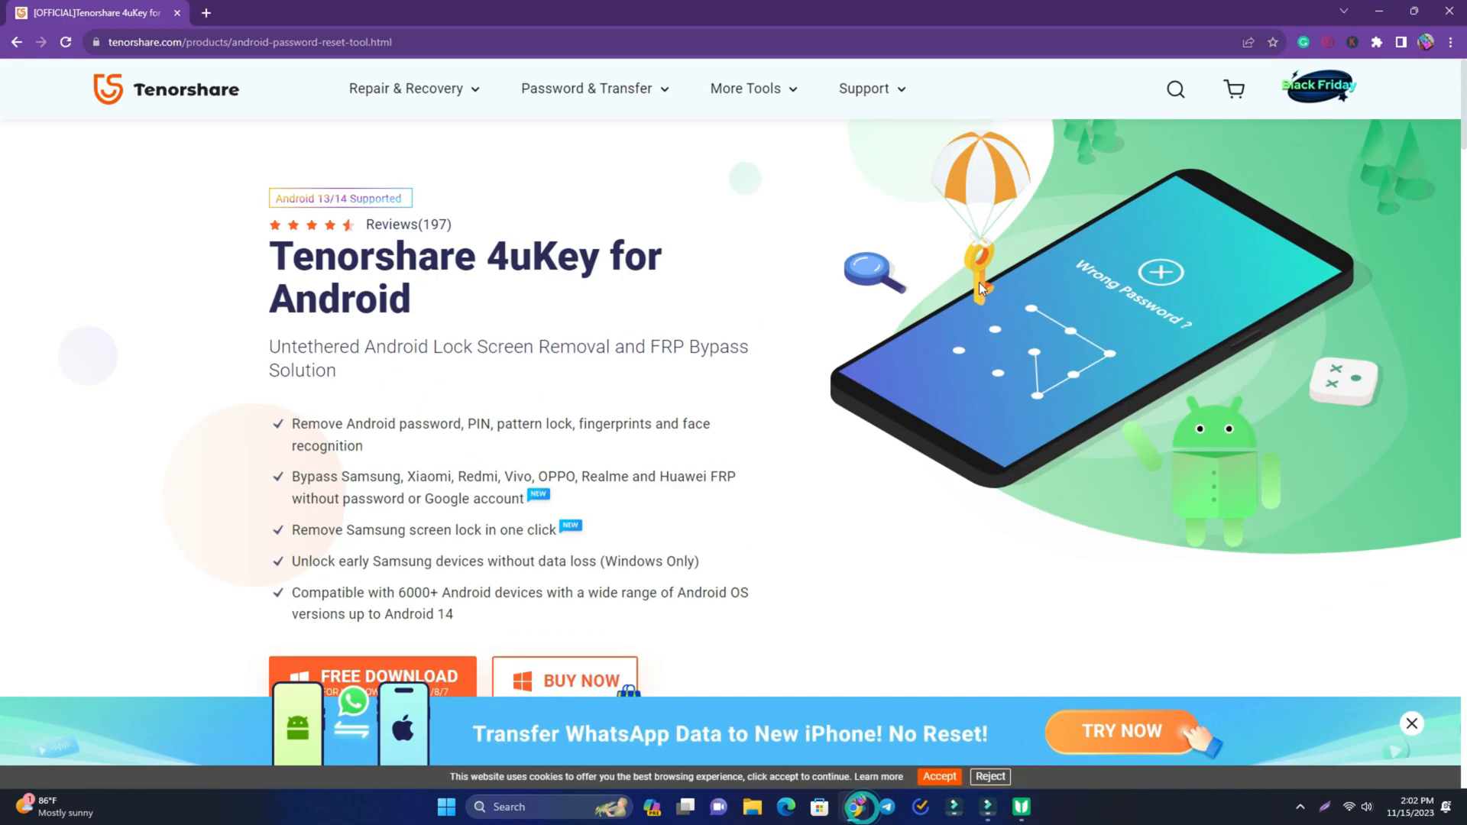
scroll(down, 3)
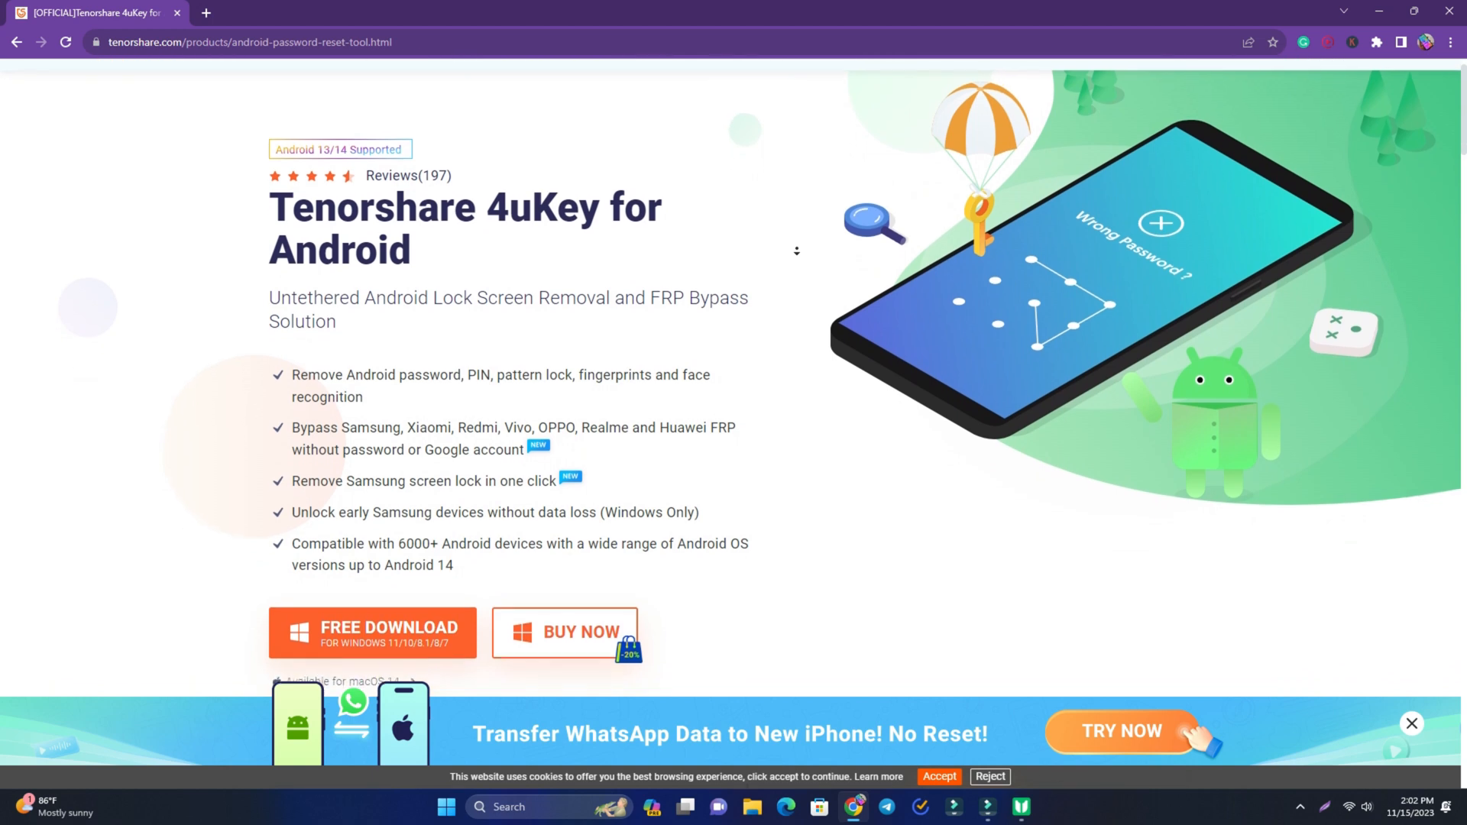
scroll(down, 3)
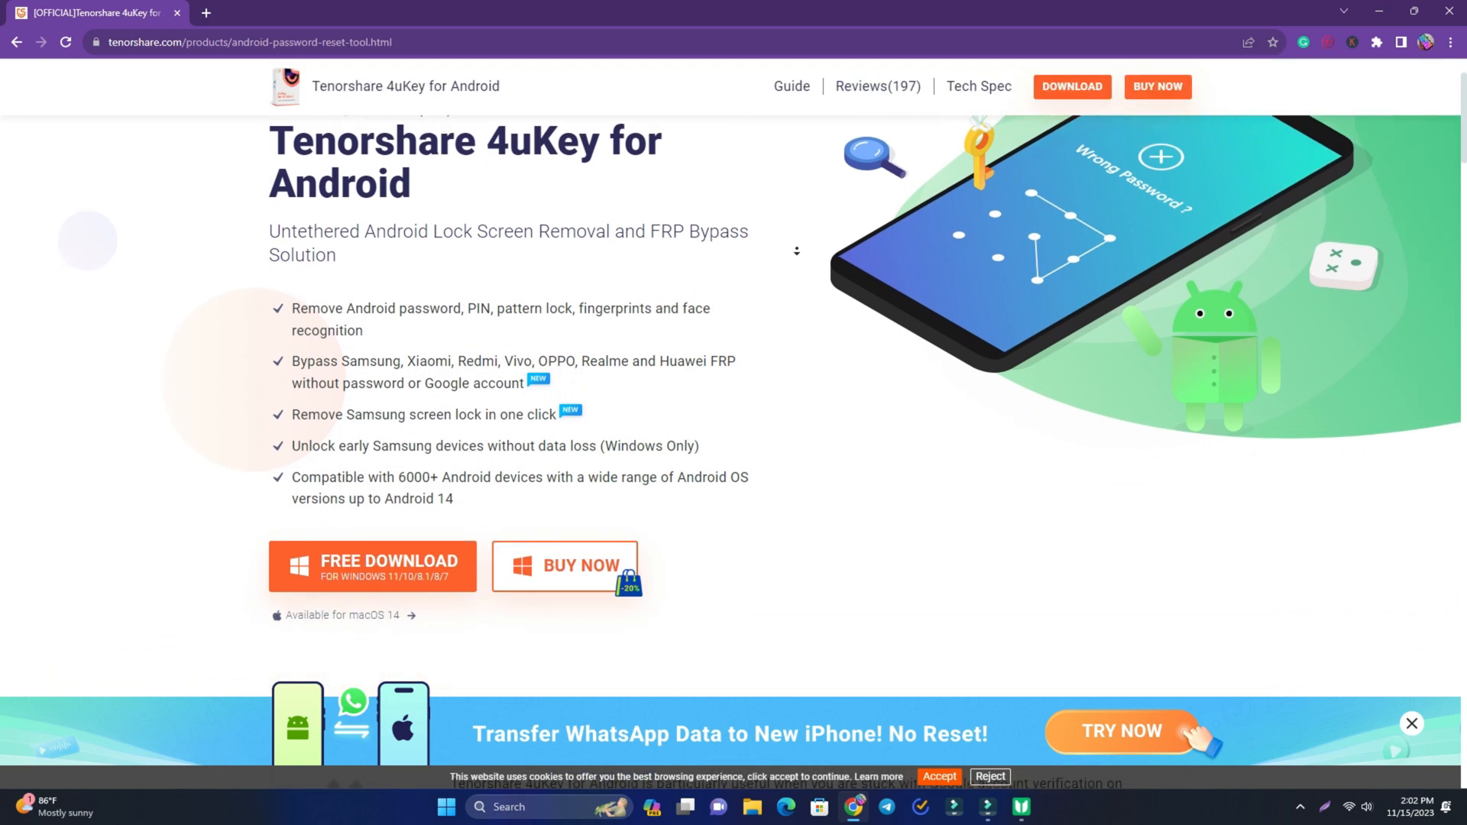